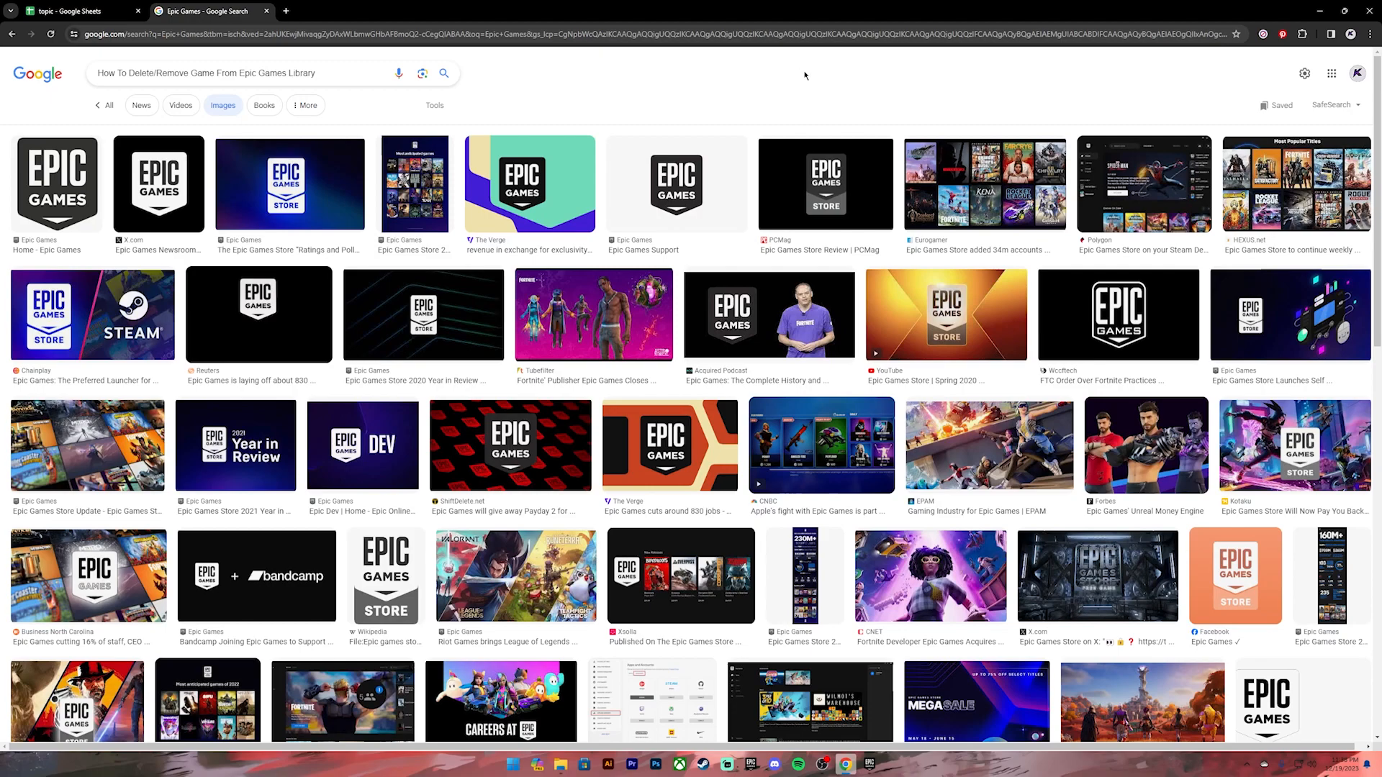
Bring the Epic Games Launcher up over the browser on its store Discover page.
{"action": "left_click", "coordinate": [869, 765]}
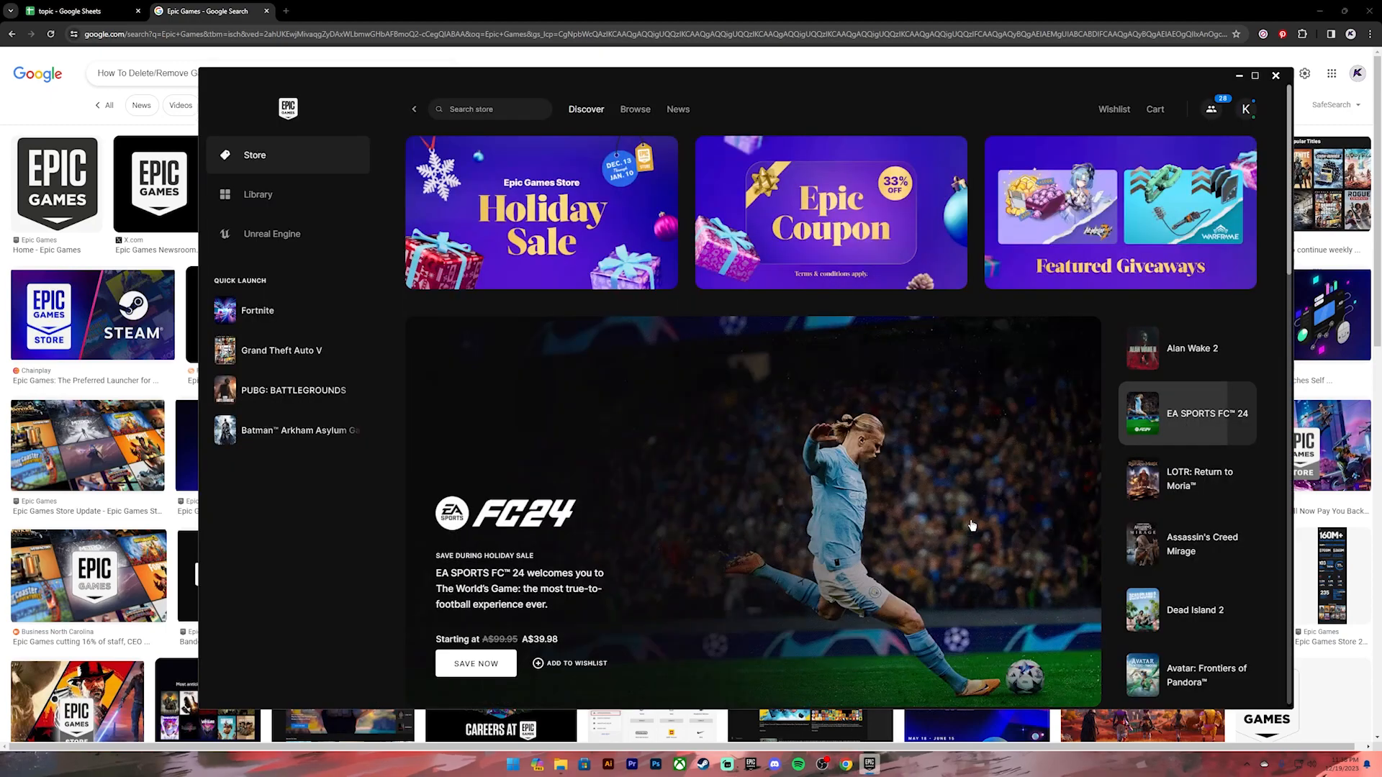
{"action": "mouse_move", "coordinate": [1226, 109]}
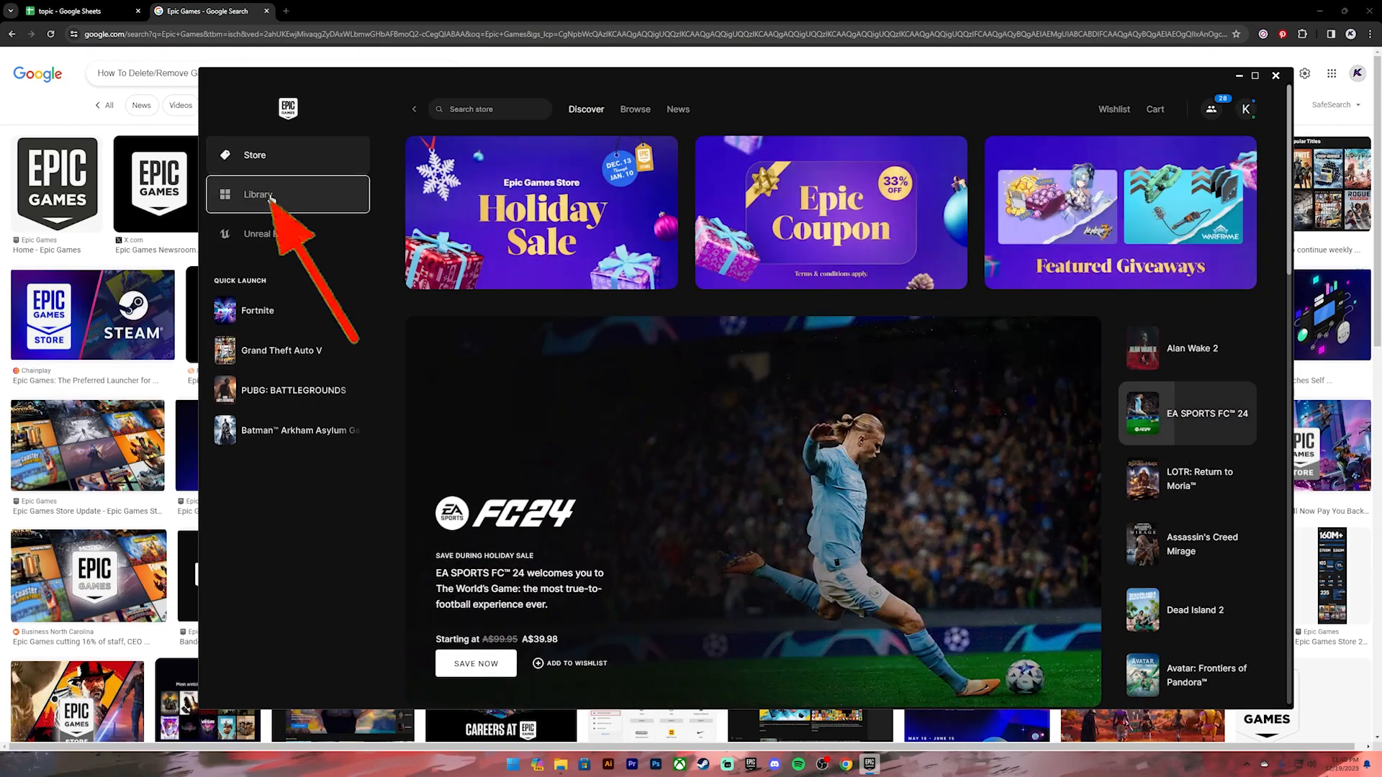
Show the Library filtered to Installed, listing the four installed games.
{"action": "left_click", "coordinate": [258, 194]}
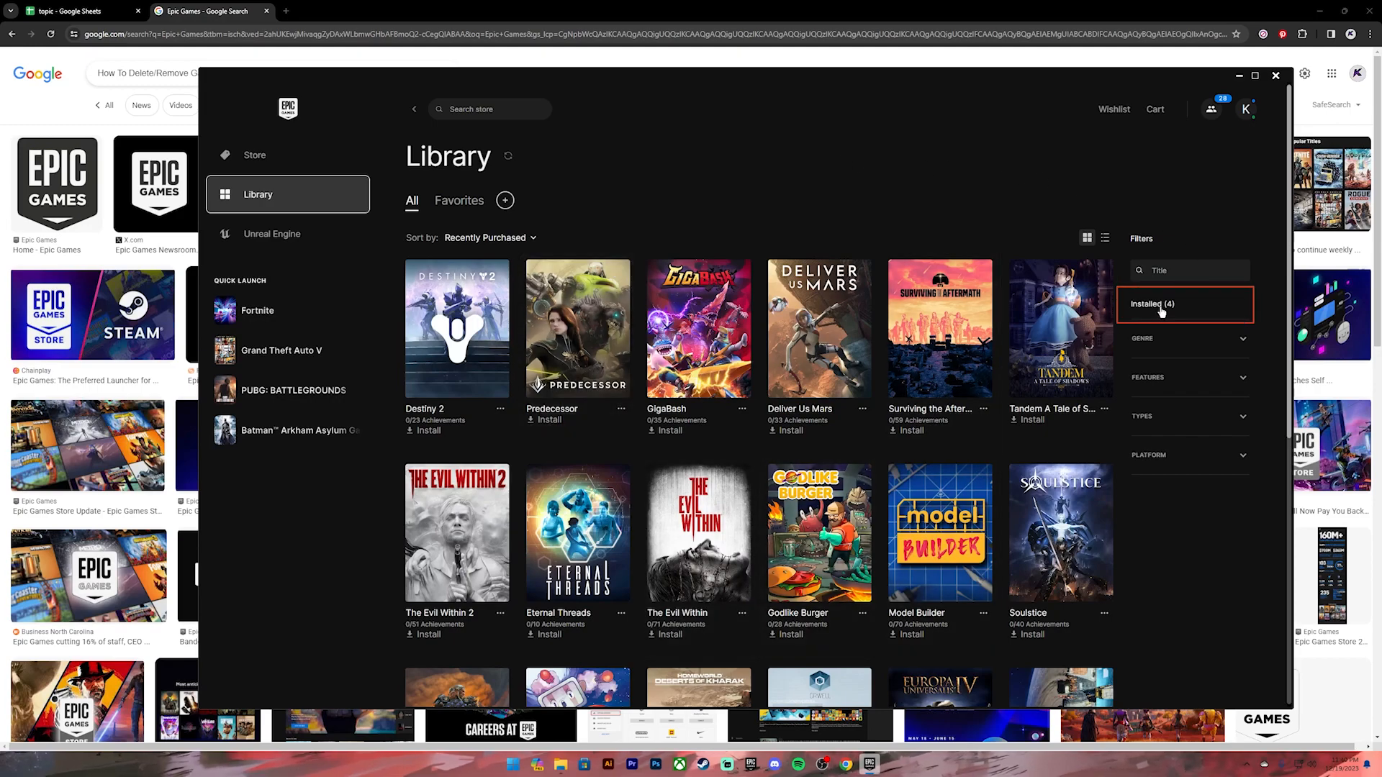
{"action": "left_click", "coordinate": [1187, 304]}
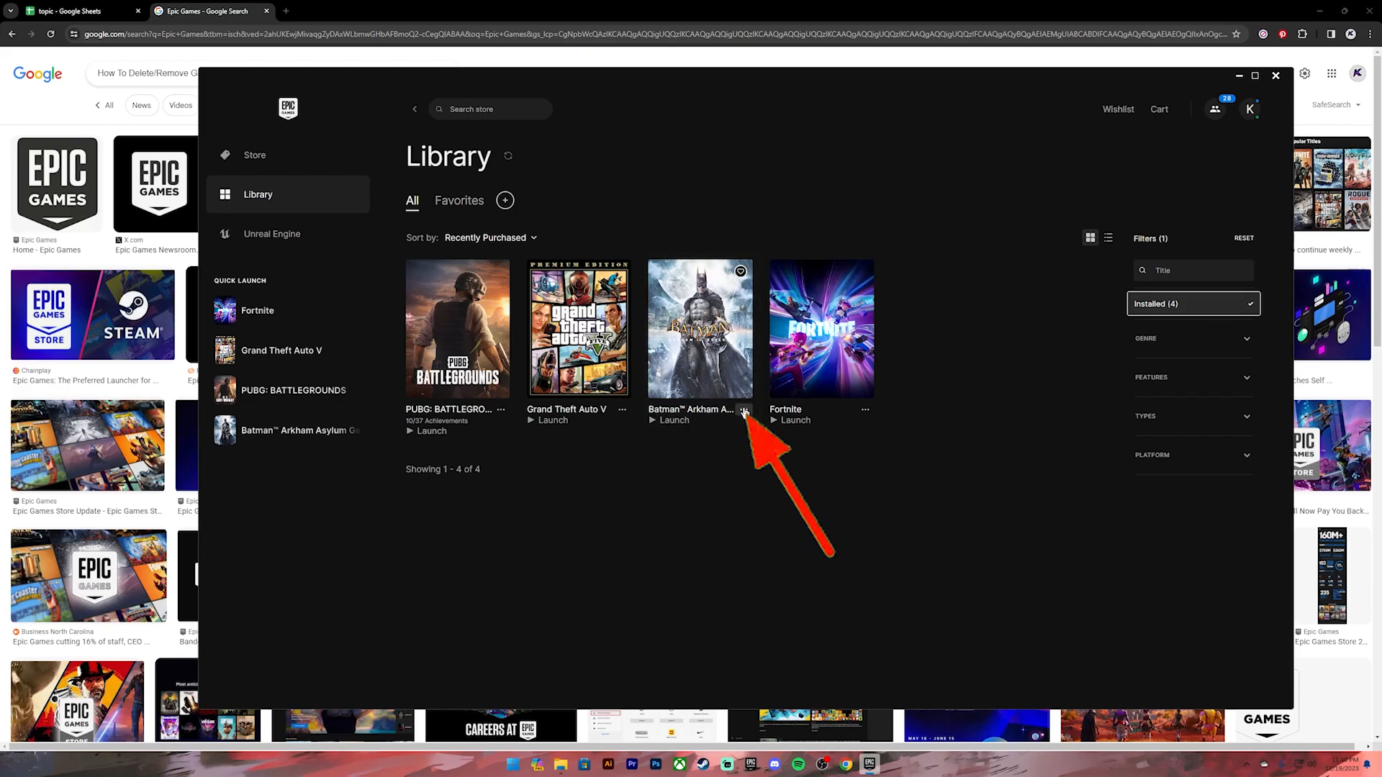
Uninstall Batman Arkham Asylum from its tile menu and confirm the removal.
{"action": "left_click", "coordinate": [742, 409]}
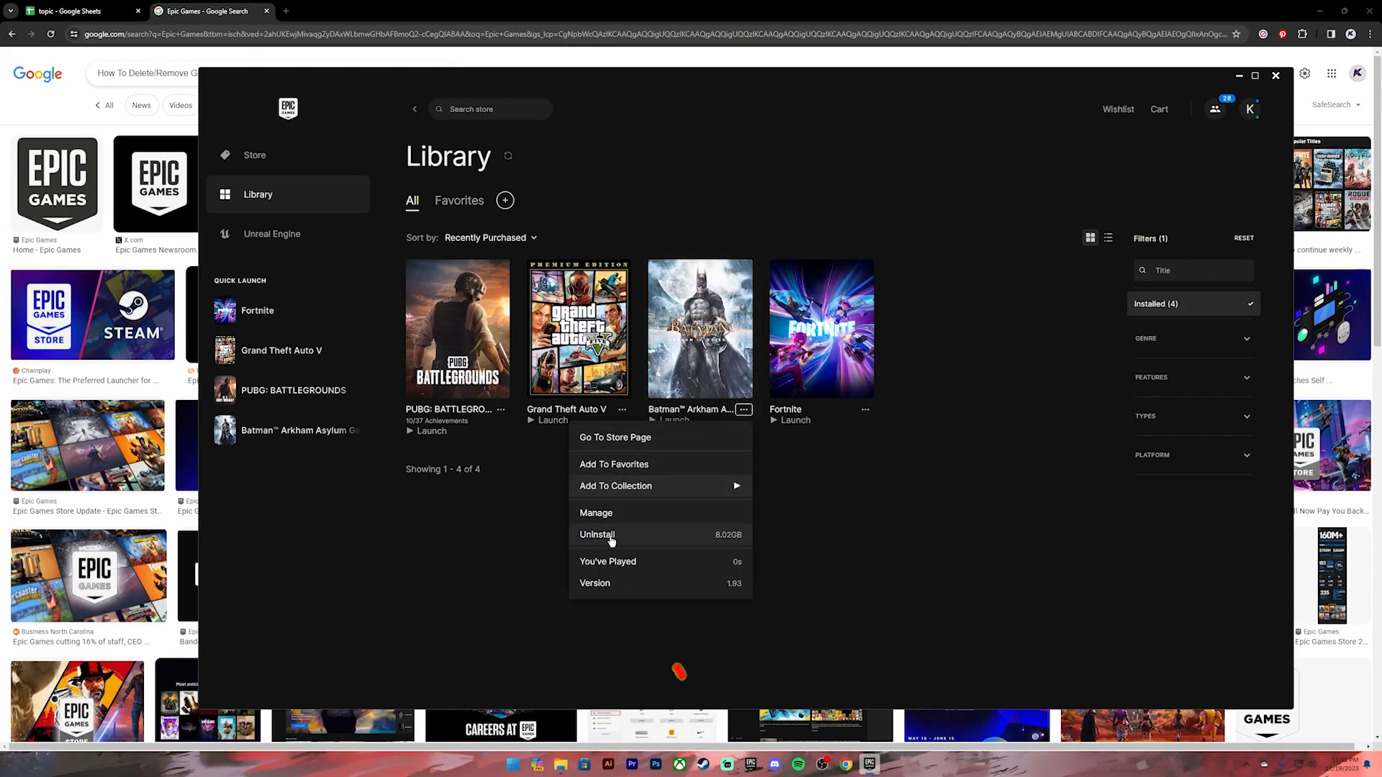
{"action": "left_click", "coordinate": [596, 535]}
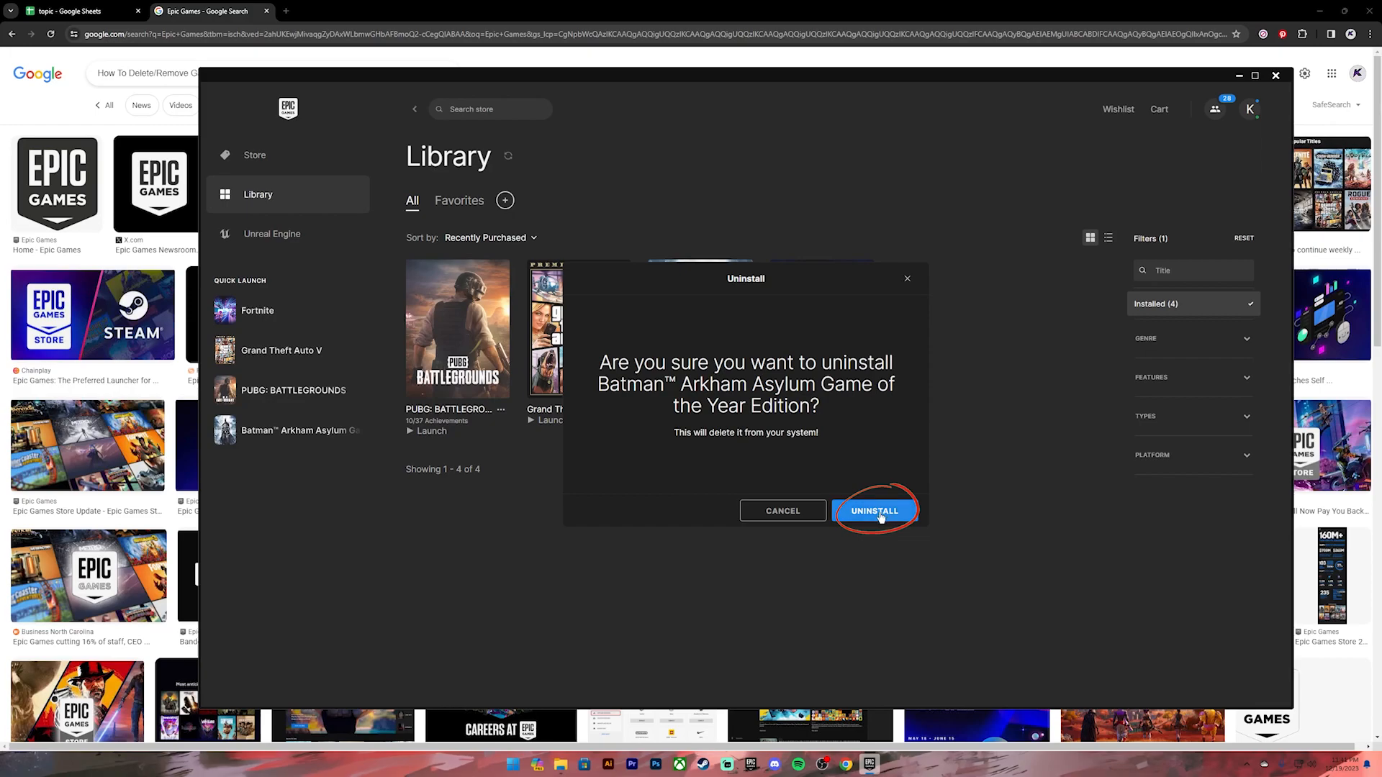
{"action": "left_click", "coordinate": [874, 511]}
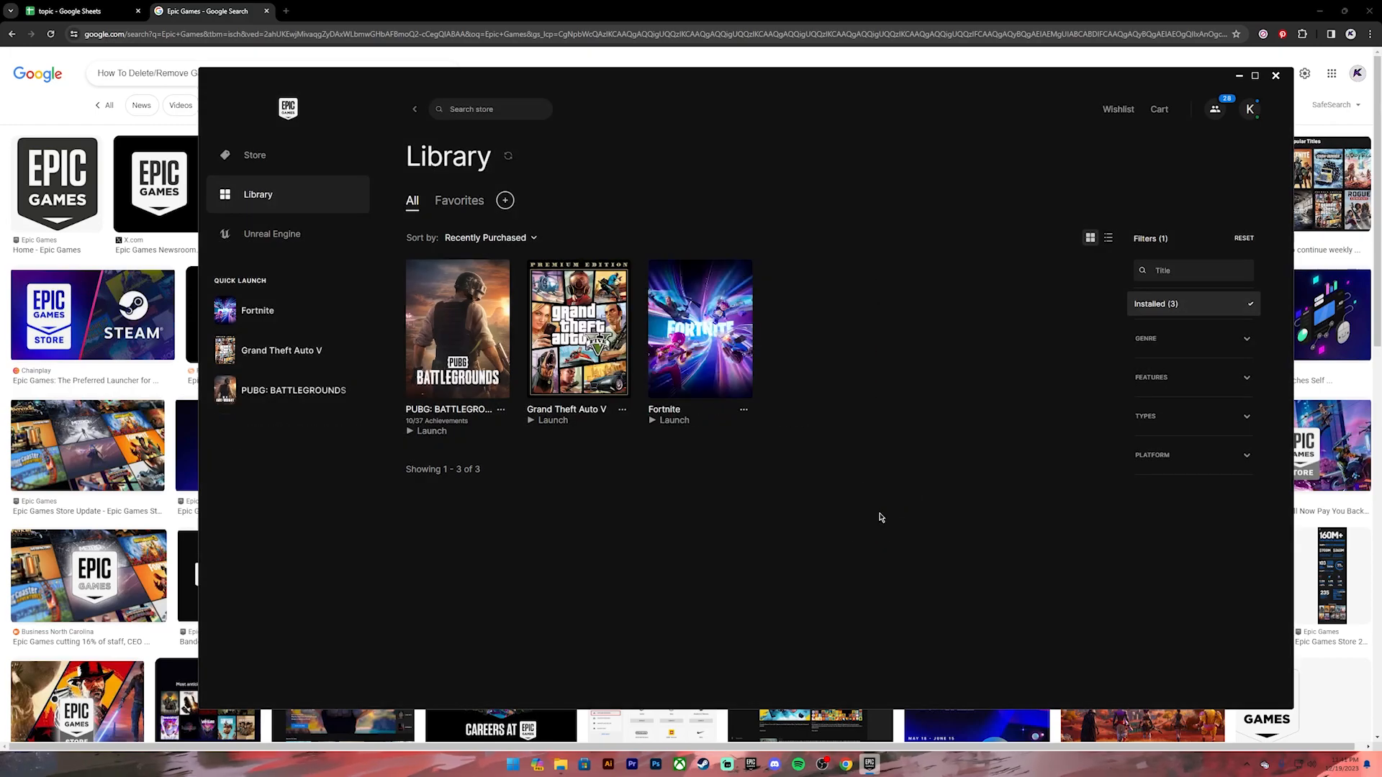
{"action": "mouse_move", "coordinate": [872, 515]}
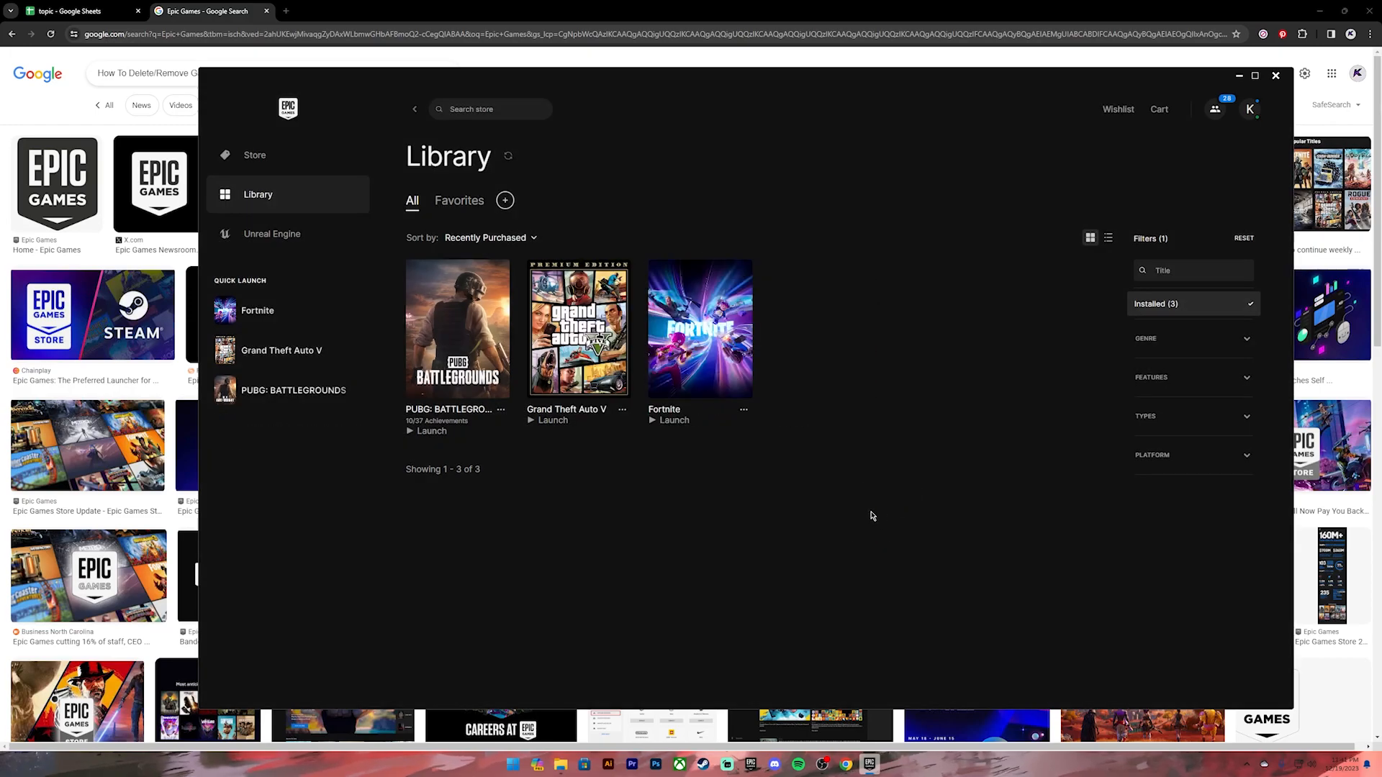
{"action": "mouse_move", "coordinate": [416, 521]}
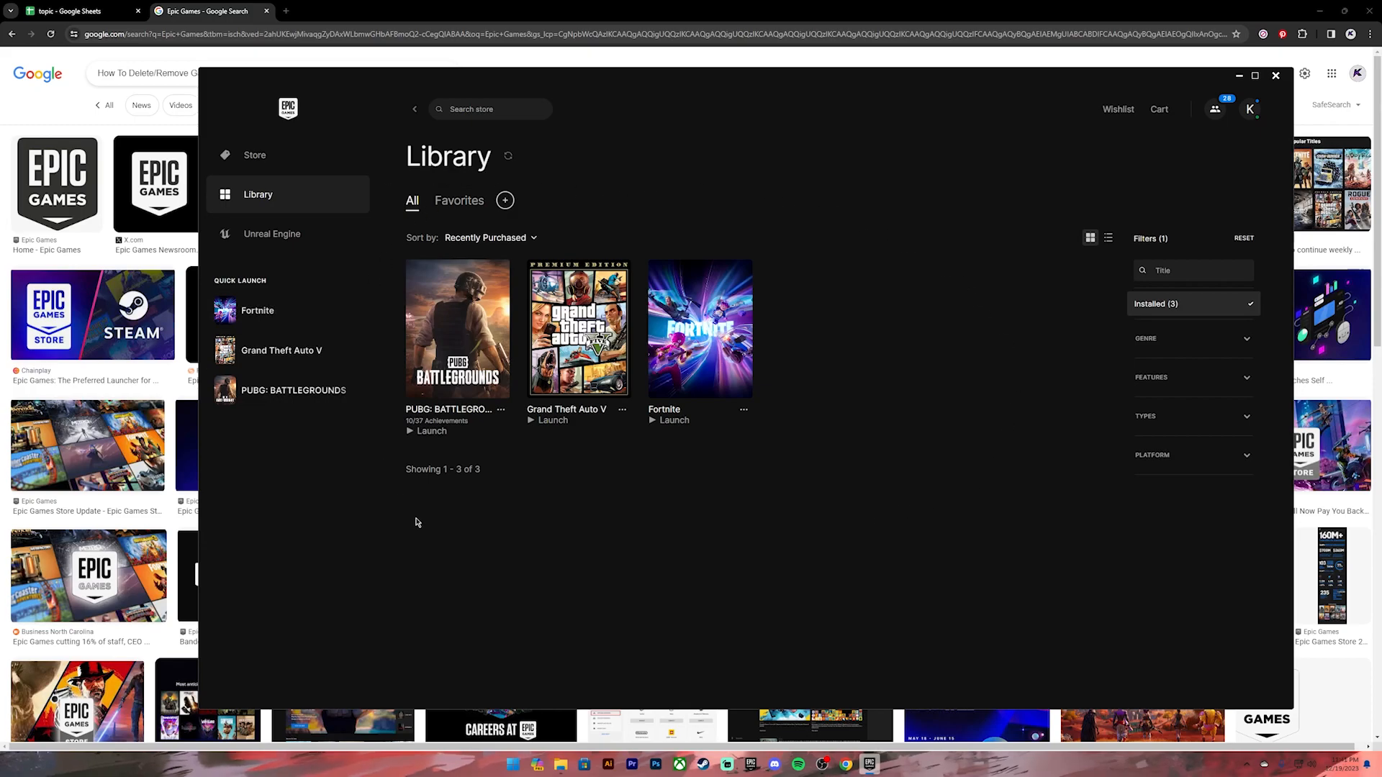
{"action": "mouse_move", "coordinate": [811, 520]}
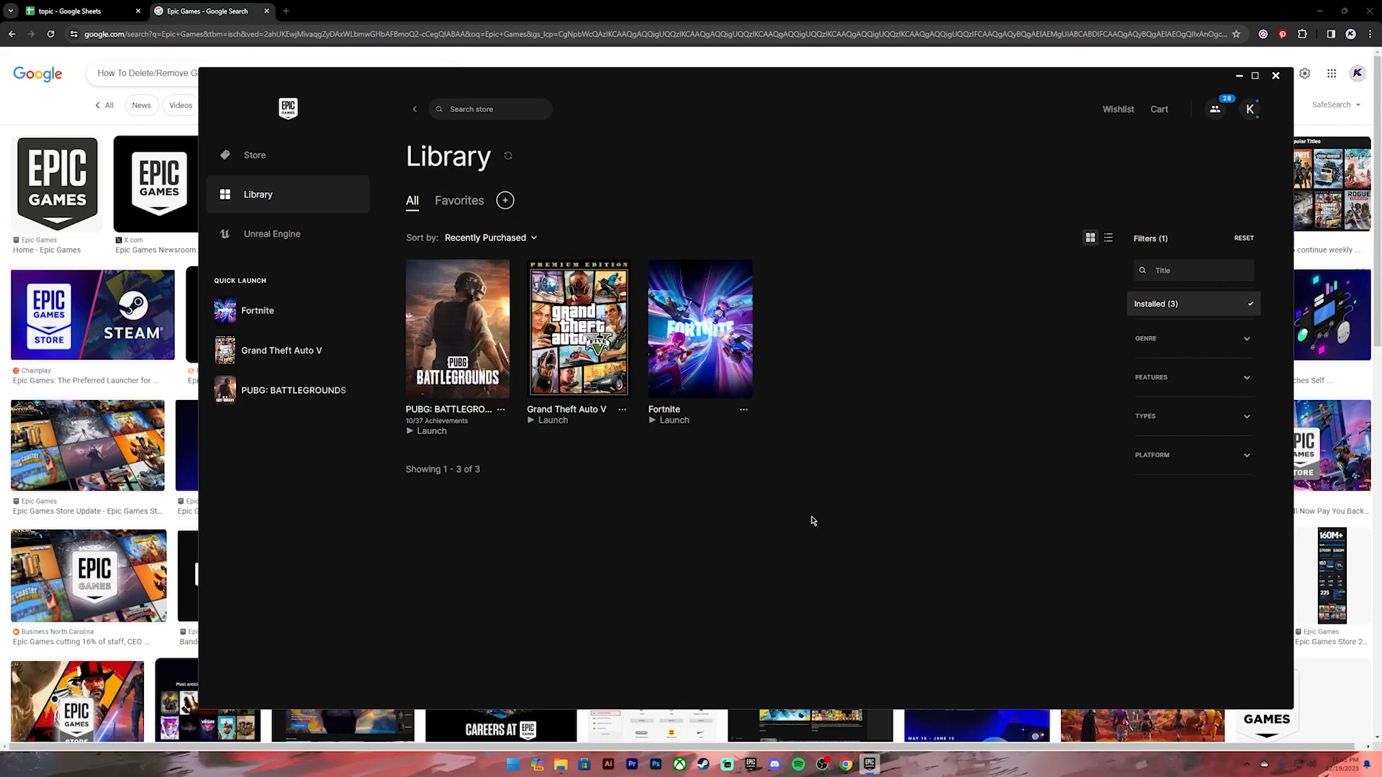
{"action": "mouse_move", "coordinate": [904, 267]}
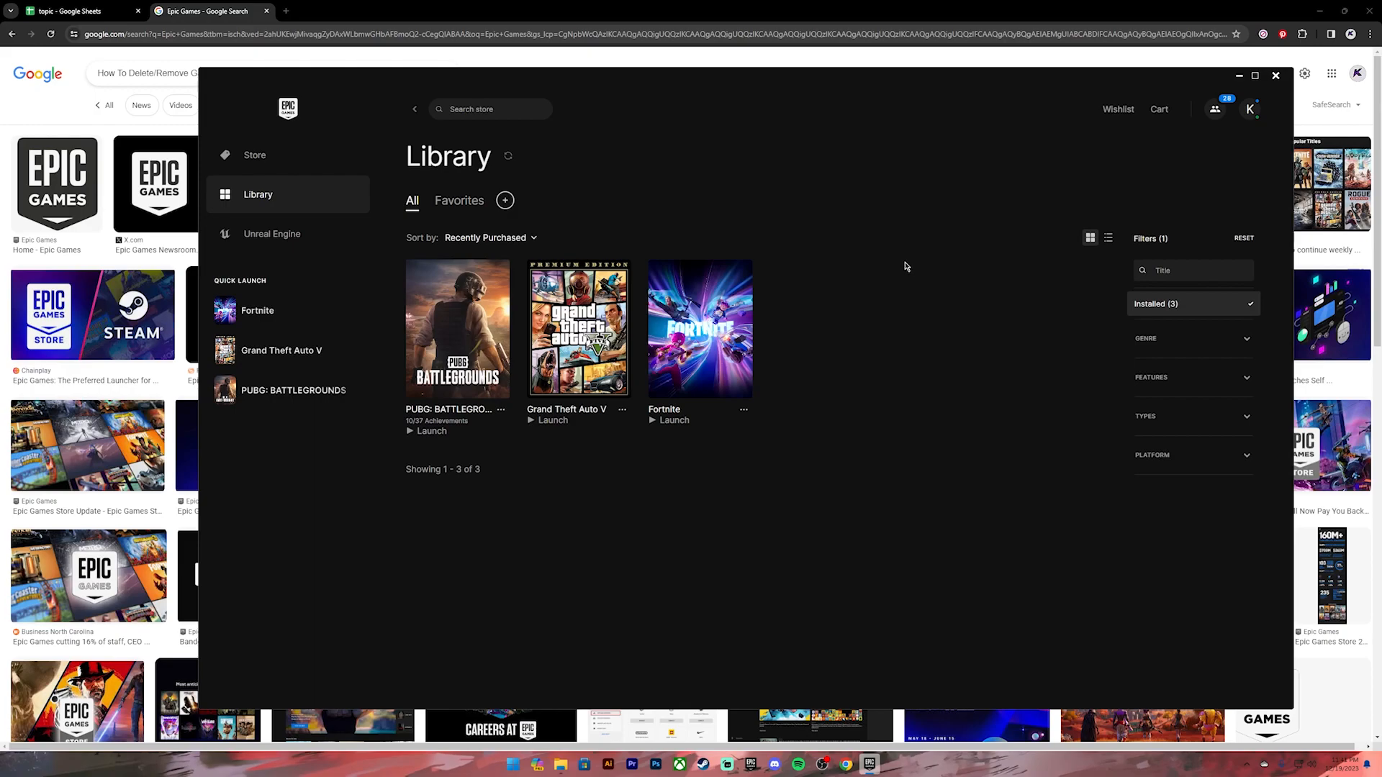
Uninstall Fortnite from its tile menu, confirm, and minimize the launcher.
{"action": "left_click", "coordinate": [743, 409]}
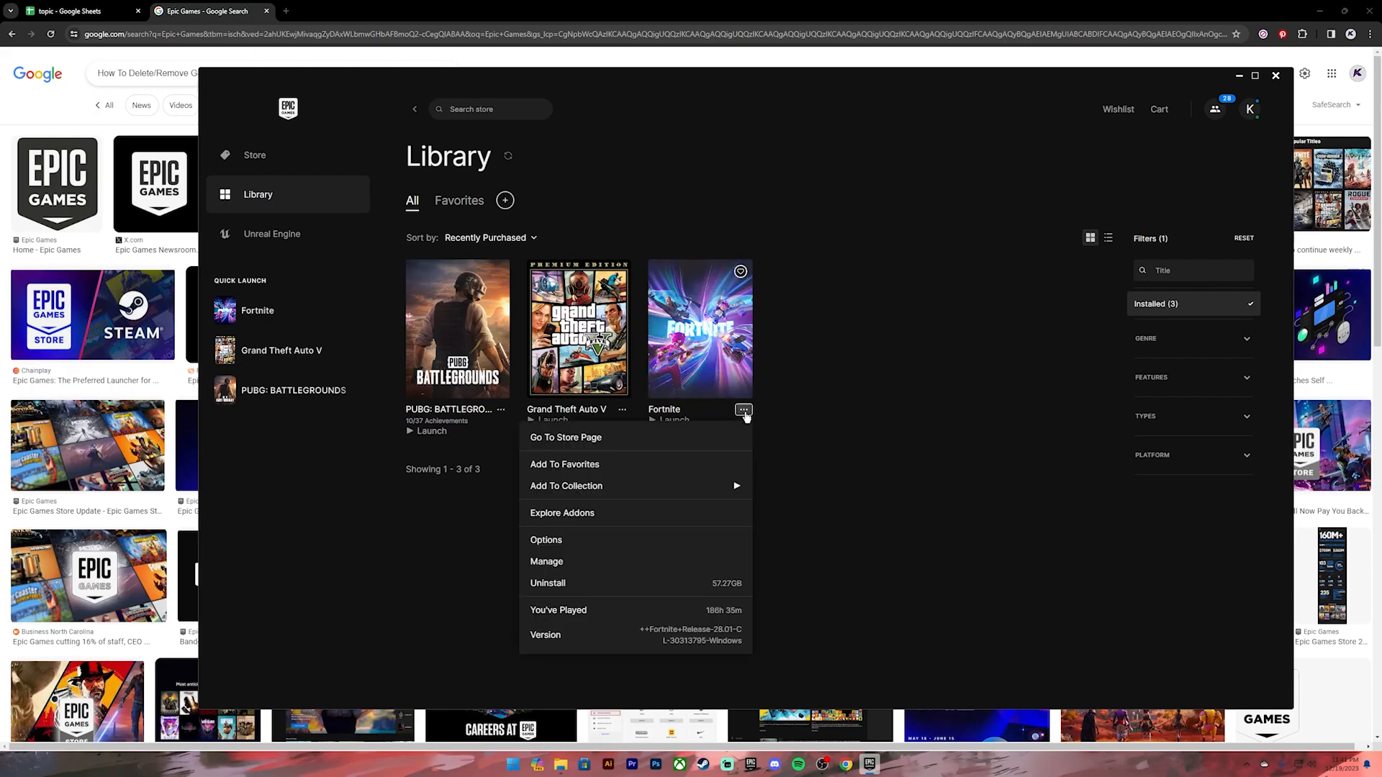
{"action": "mouse_move", "coordinate": [547, 583]}
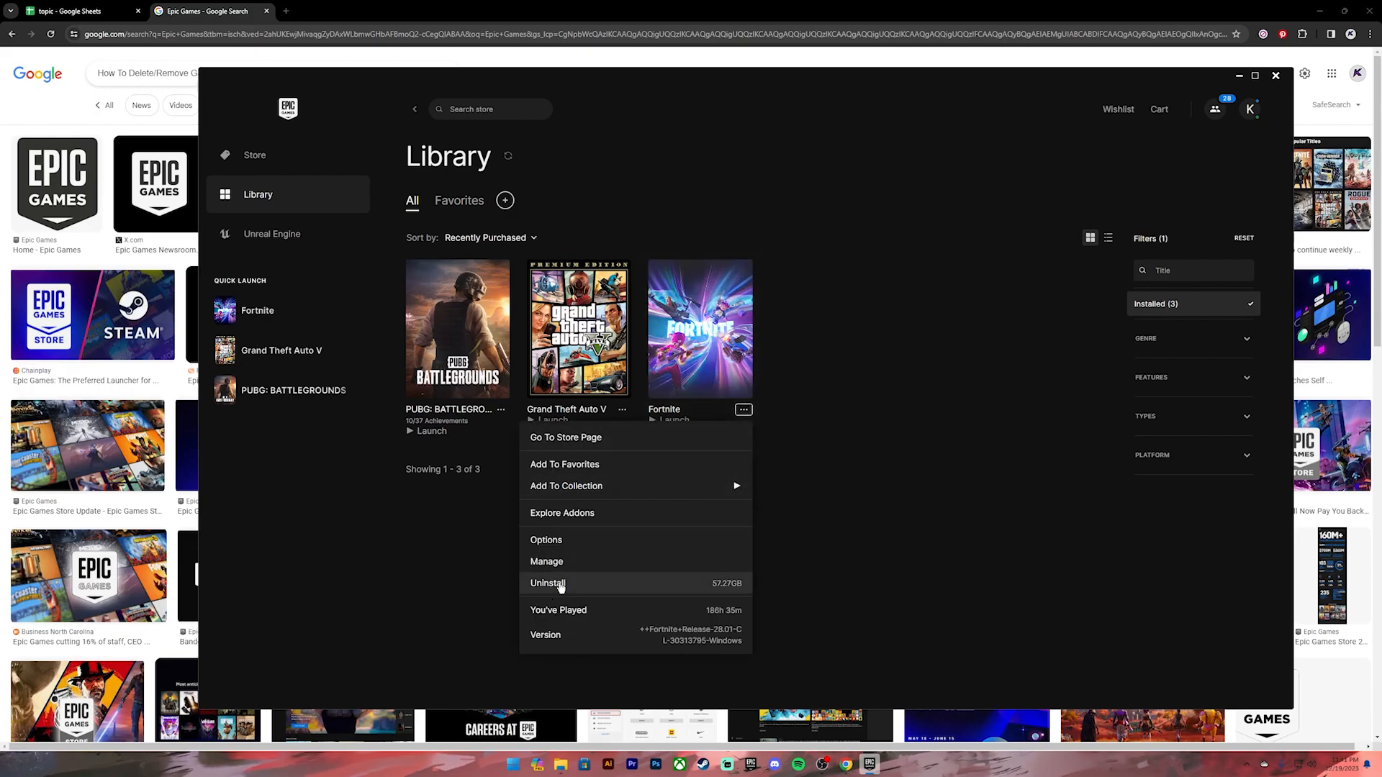
{"action": "left_click", "coordinate": [547, 584]}
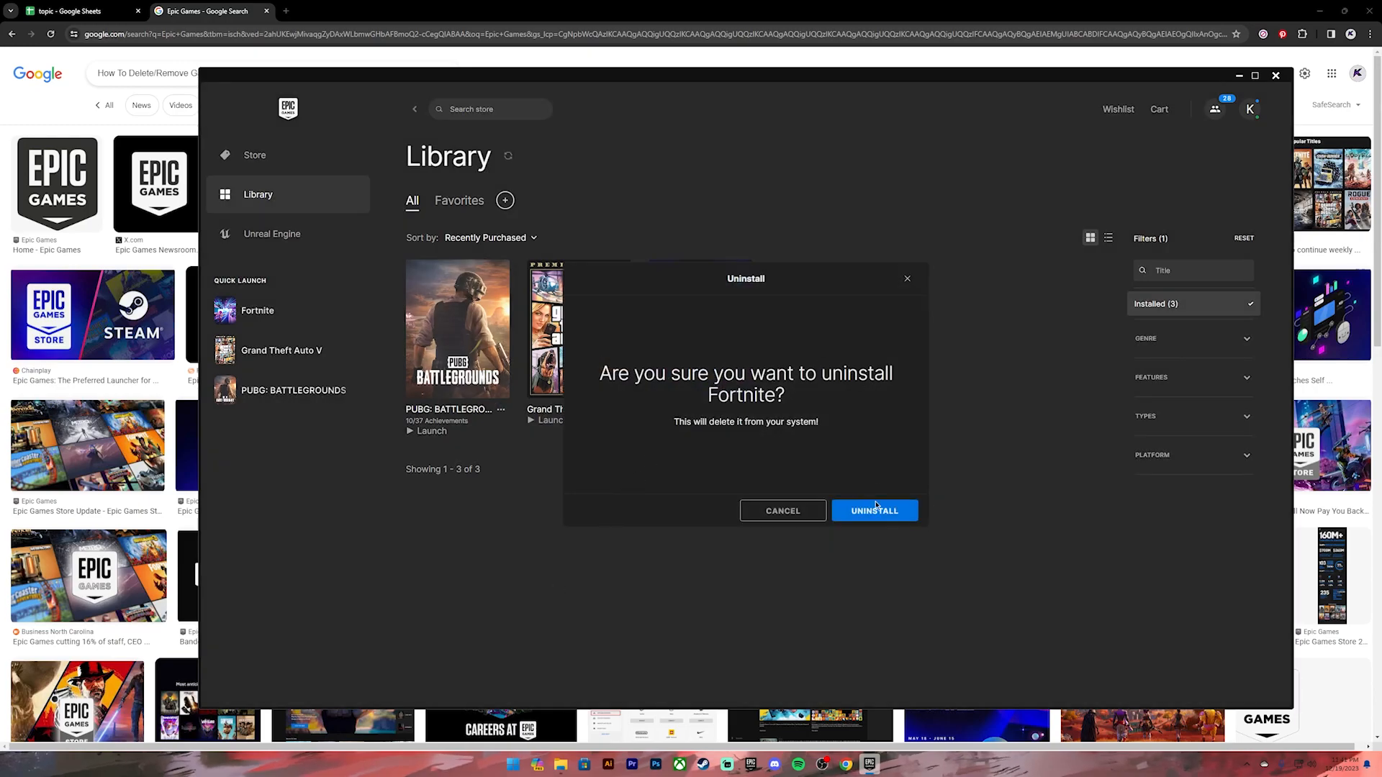
{"action": "left_click", "coordinate": [874, 510]}
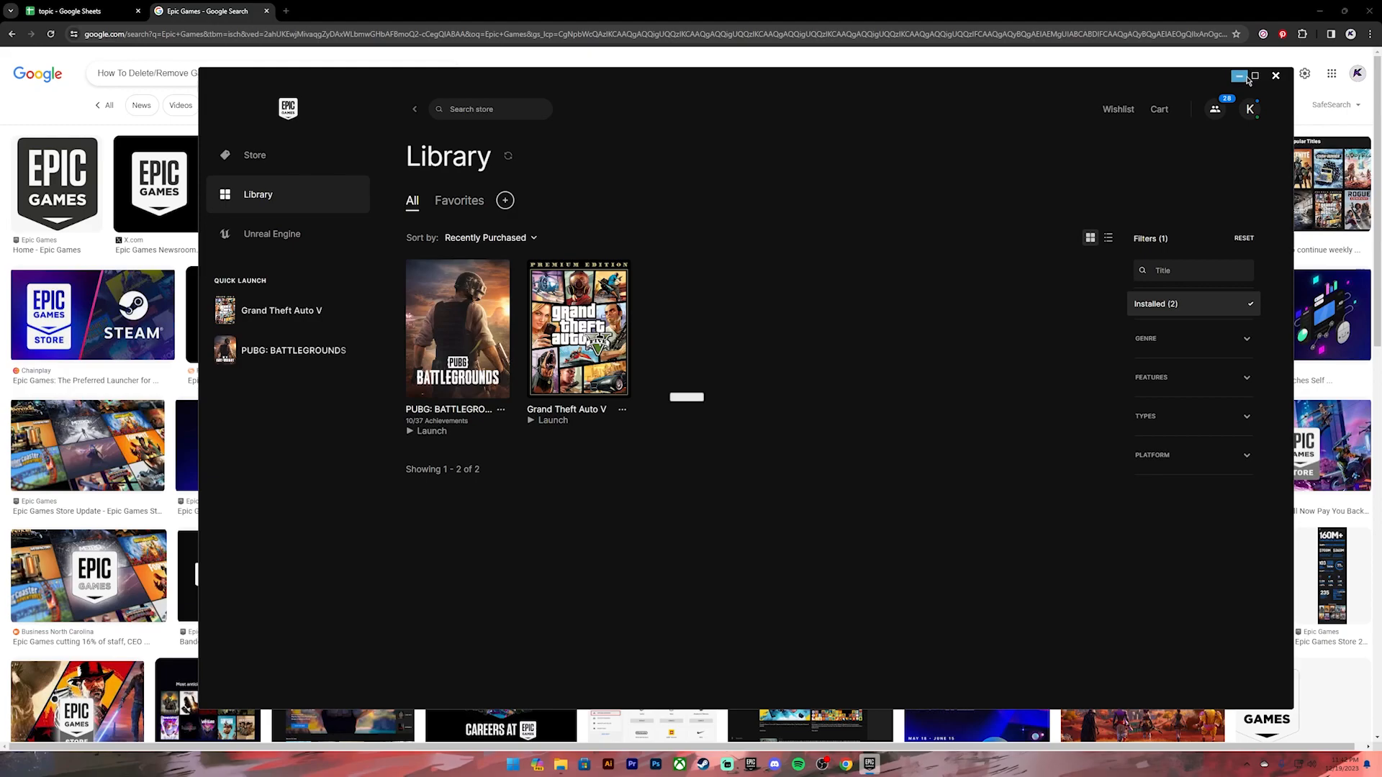
{"action": "left_click", "coordinate": [1240, 75]}
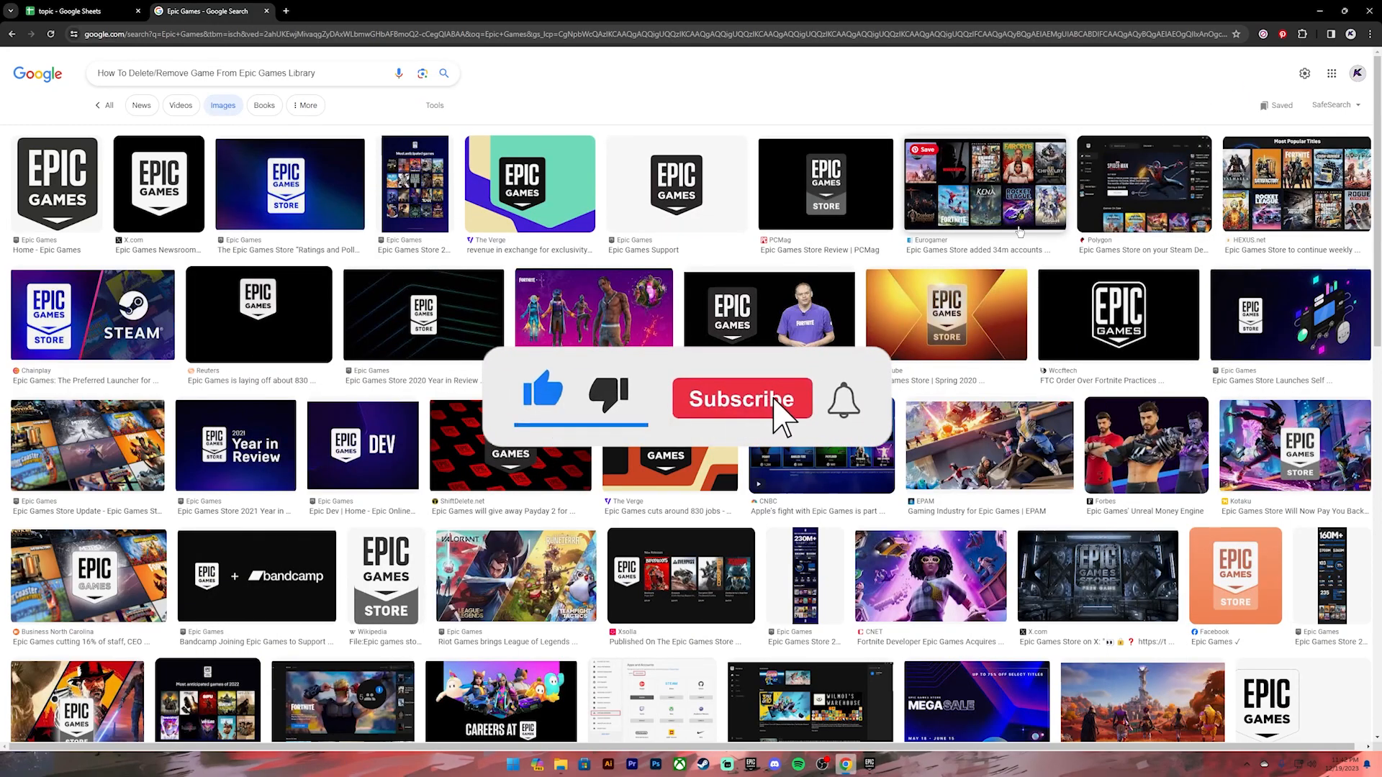
{"action": "left_click", "coordinate": [740, 399]}
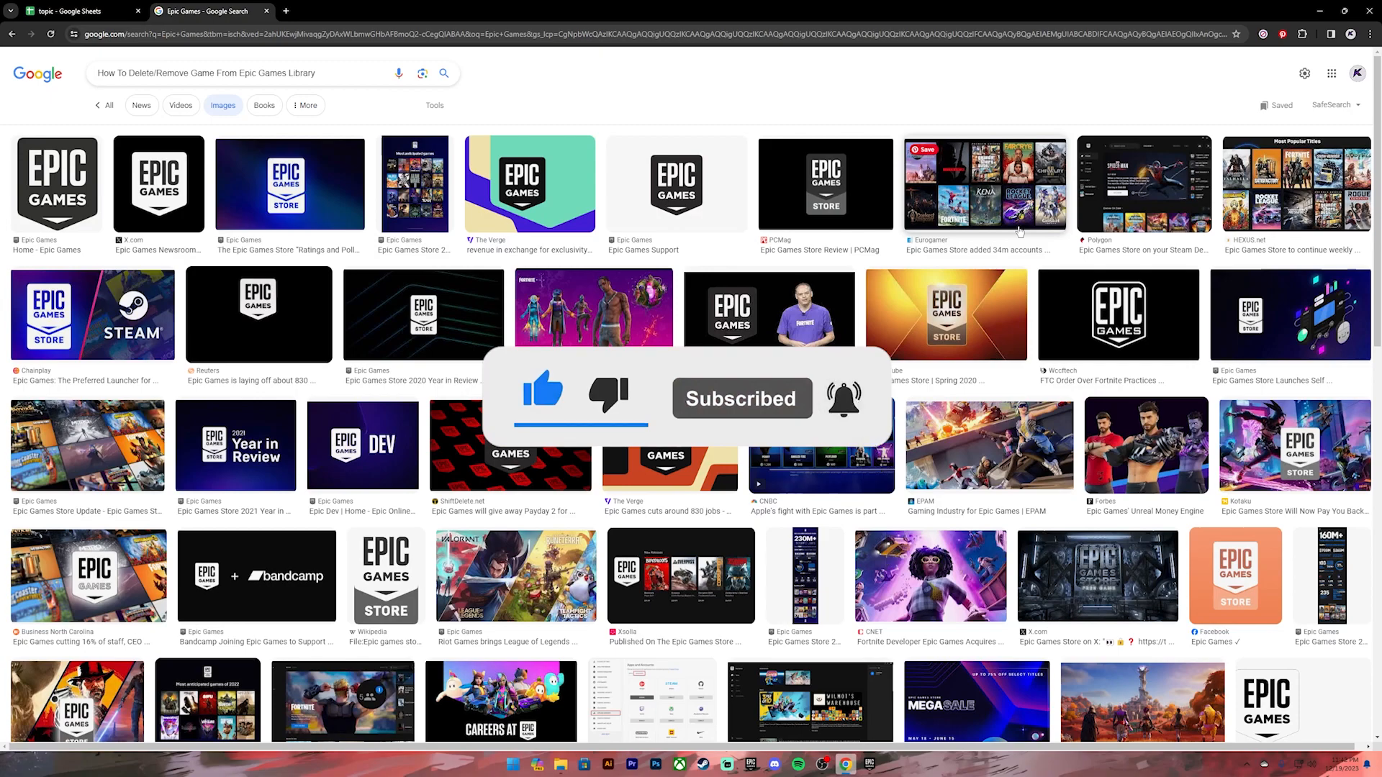